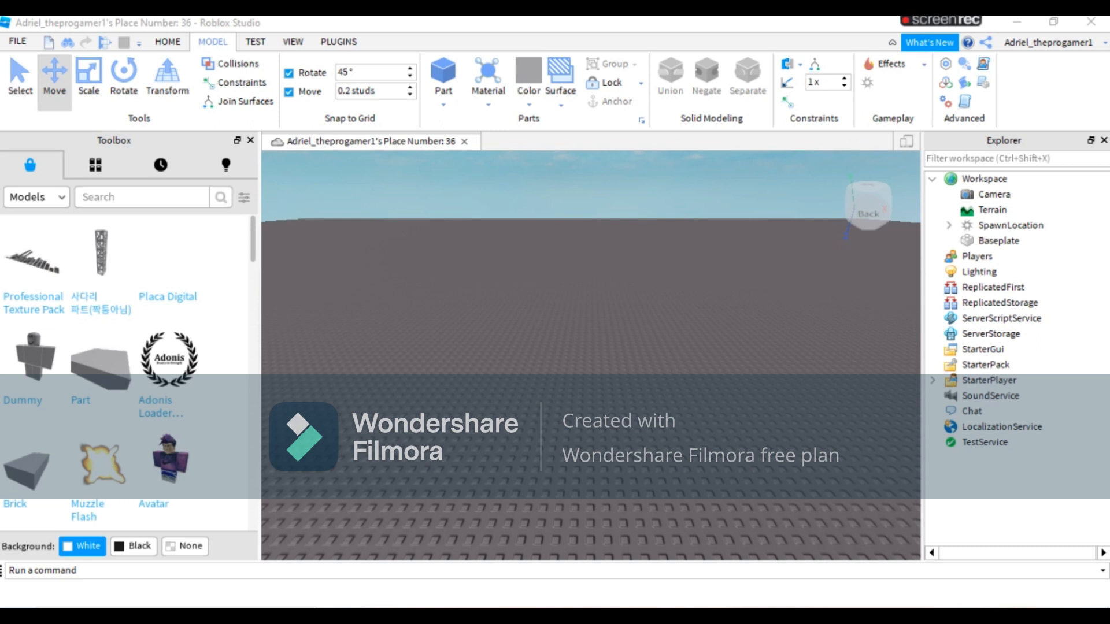
Insert a new block Part into the Workspace from the Home tab
left_click(167, 42)
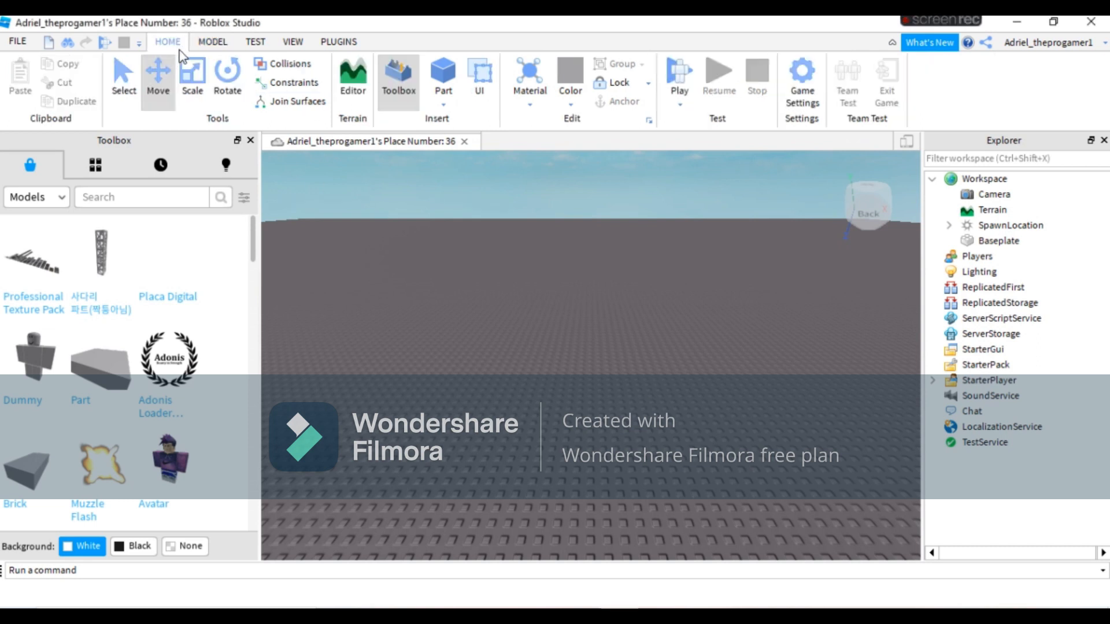
mouse_move(535, 327)
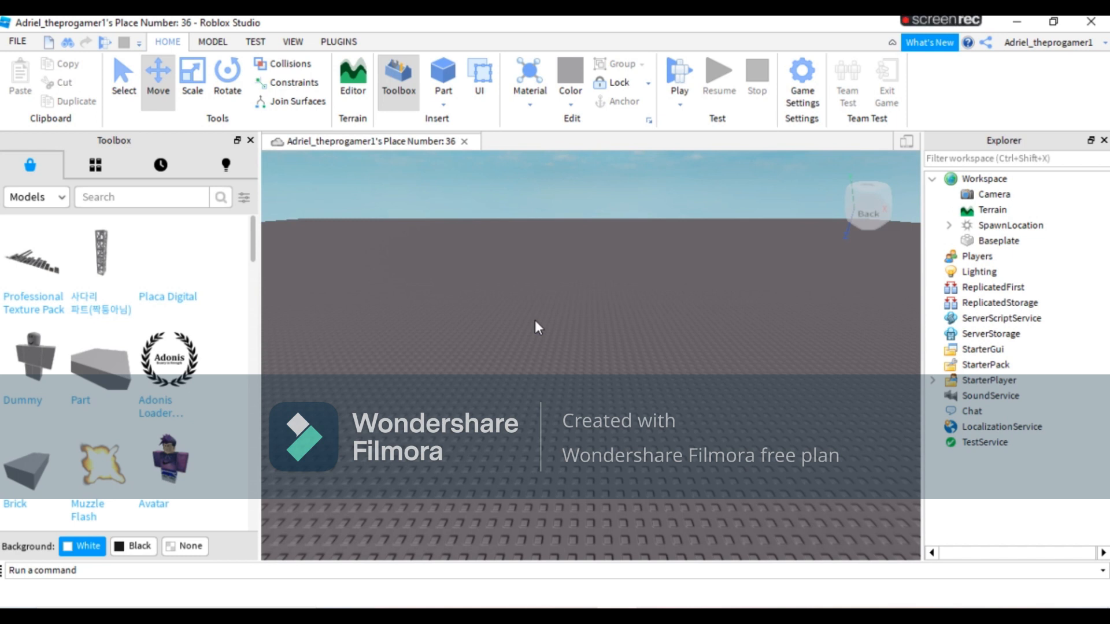
mouse_move(516, 324)
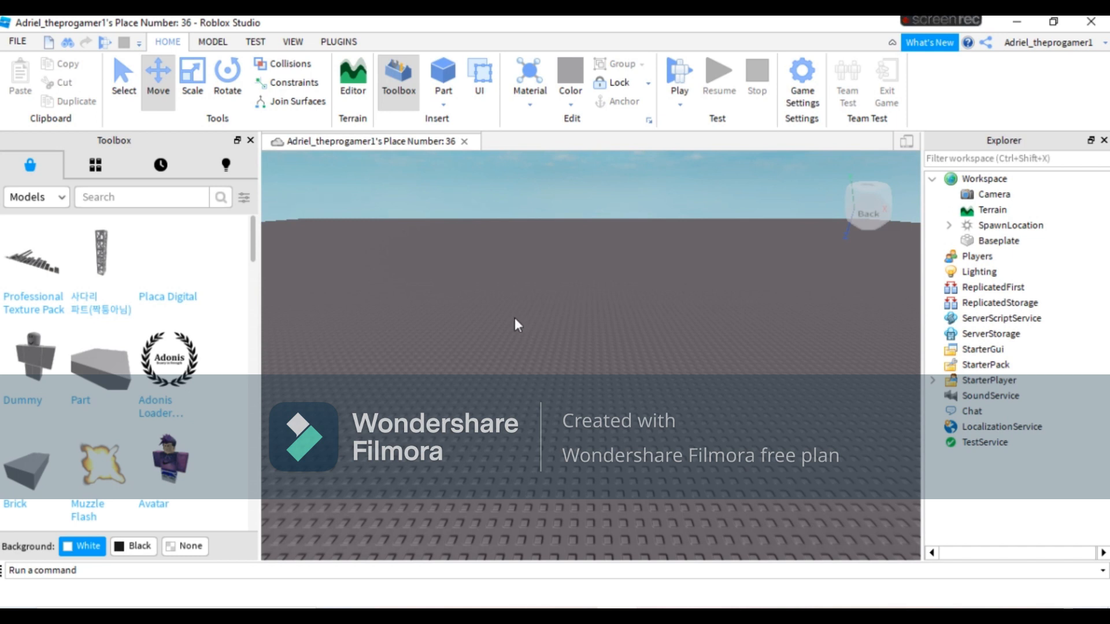
mouse_move(492, 293)
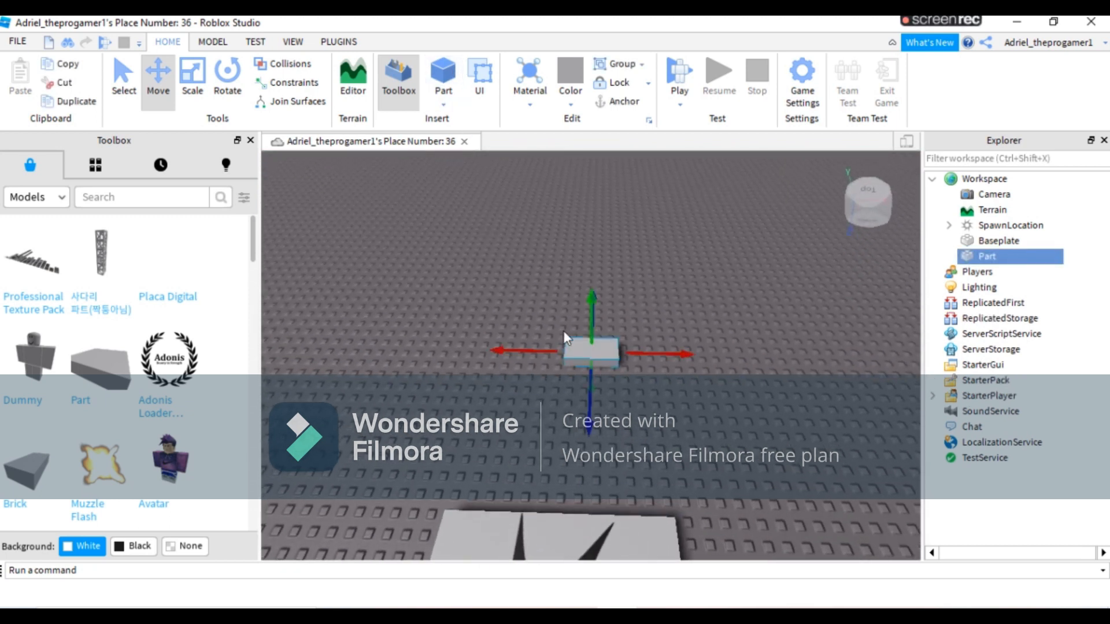
Scale the new part into a wide flat anchored slab and deselect it
left_click(192, 73)
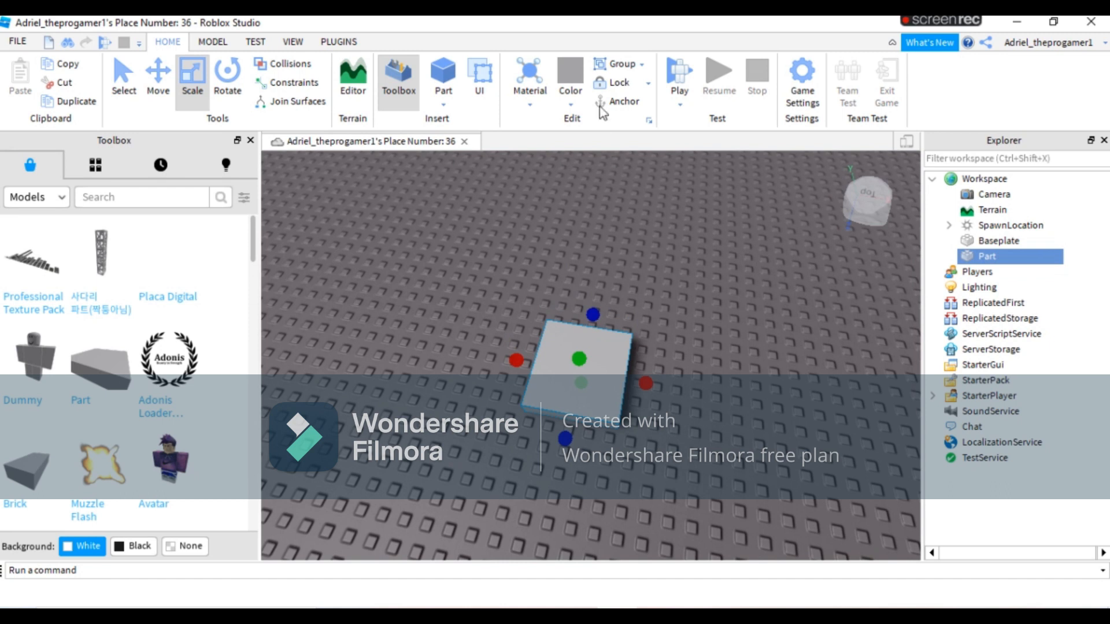
mouse_move(622, 102)
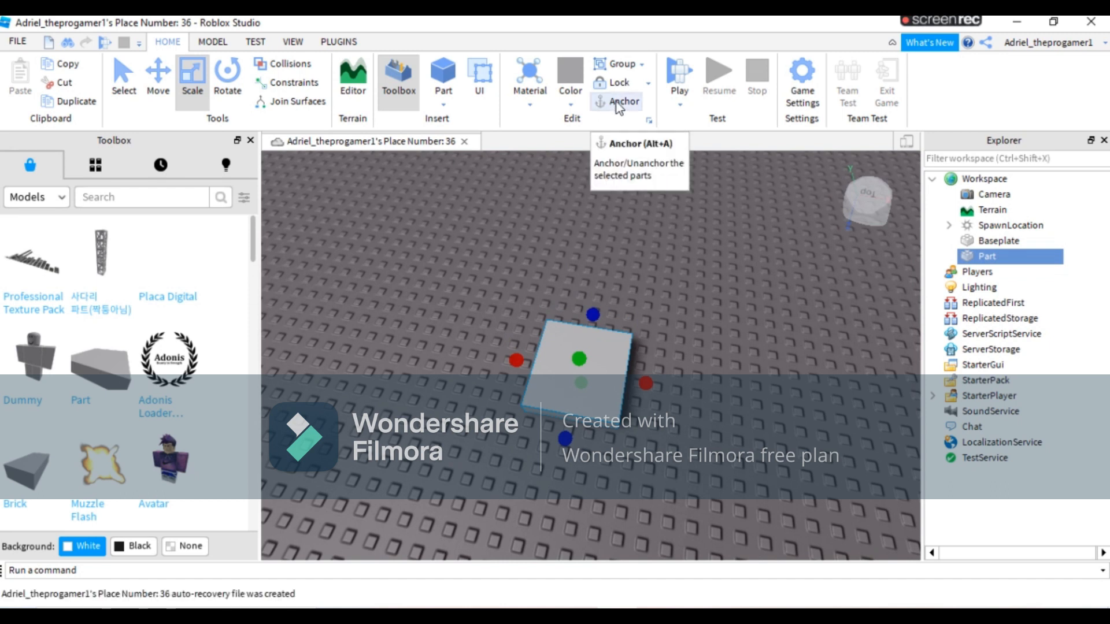
mouse_move(687, 334)
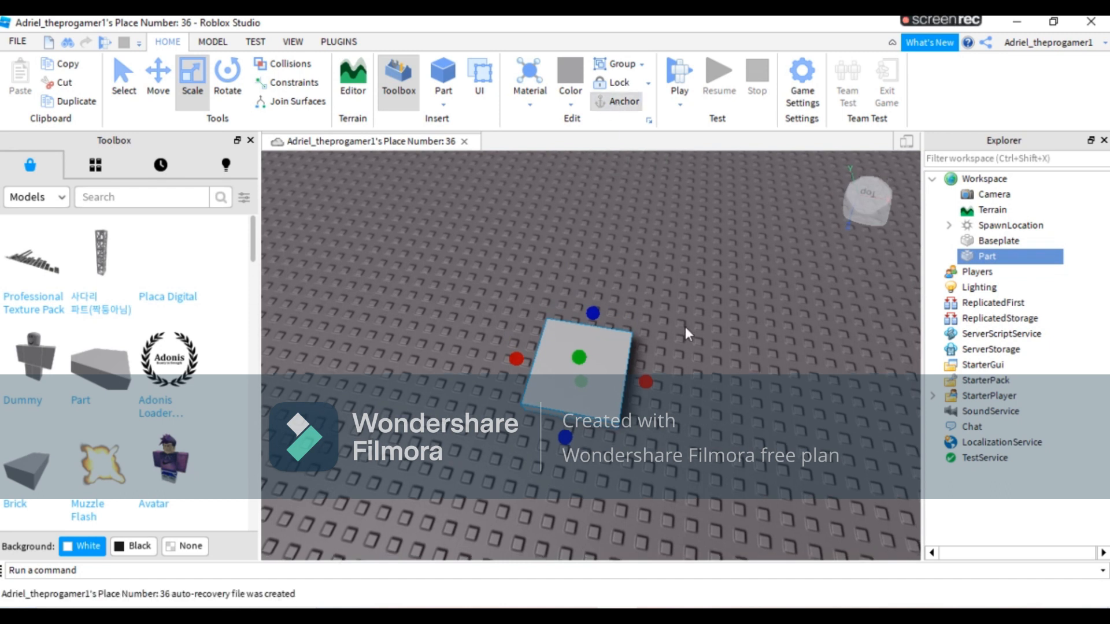
left_click(157, 74)
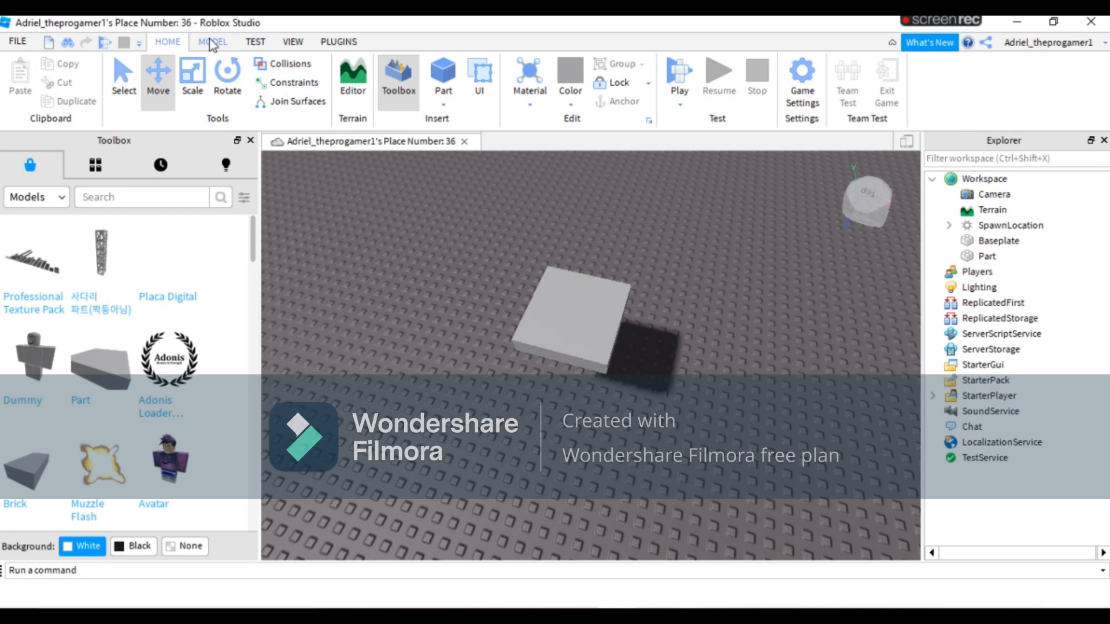
Apply the Studs surface to the slab from the Model tab
left_click(213, 41)
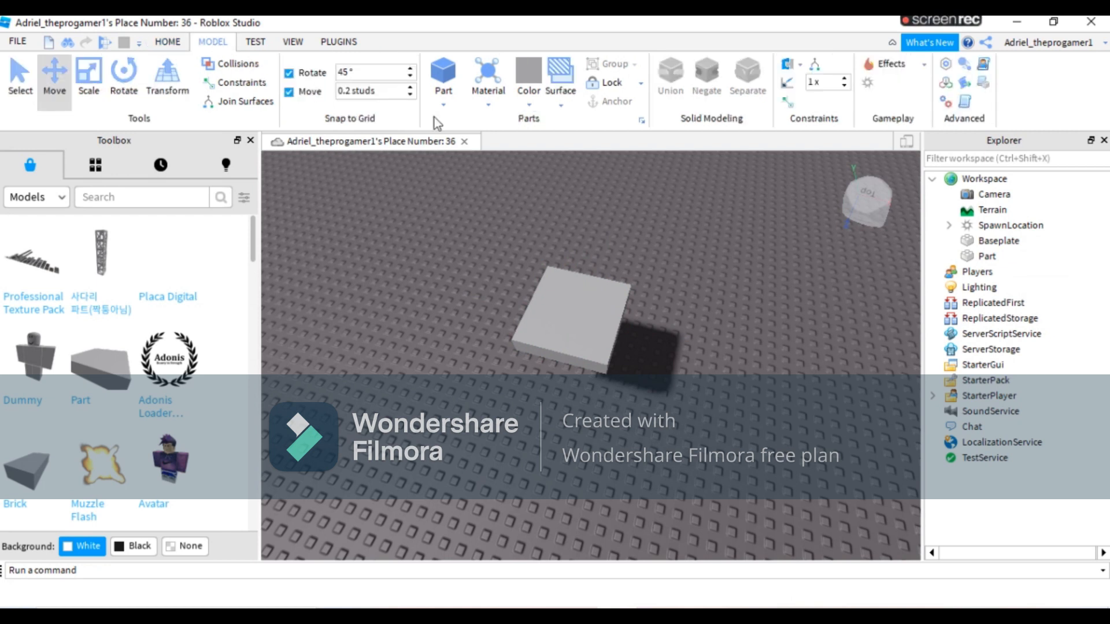
mouse_move(560, 77)
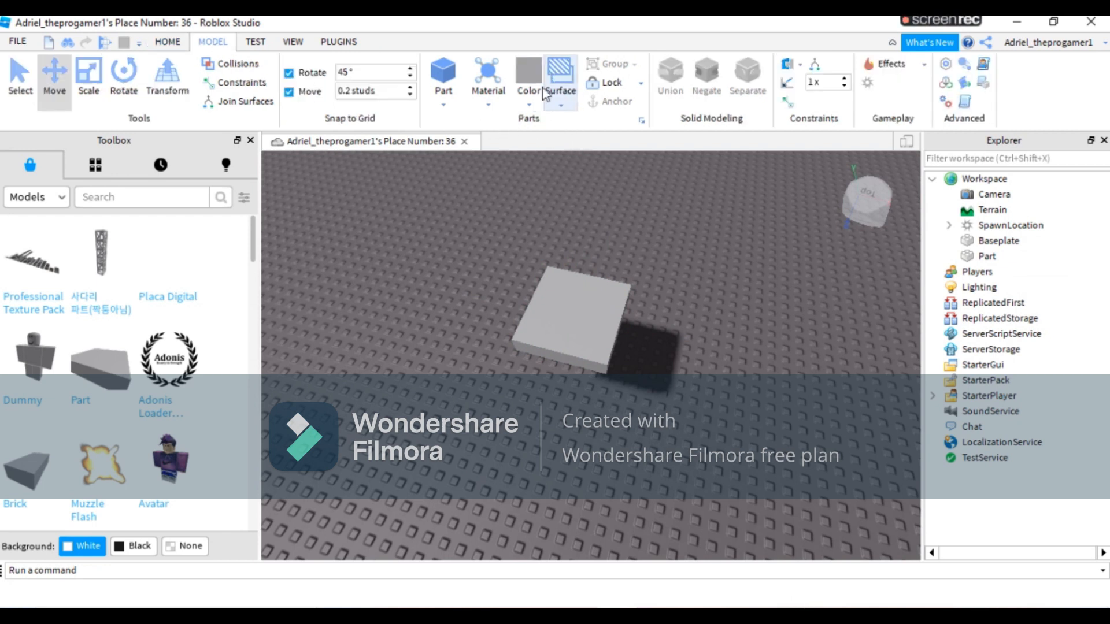
mouse_move(566, 113)
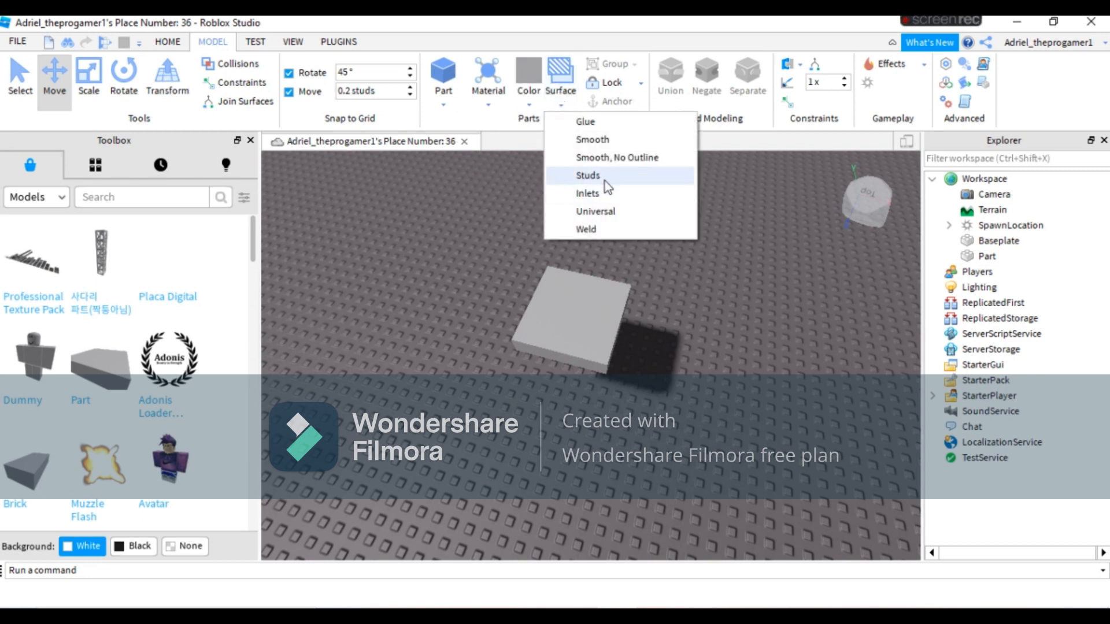
left_click(587, 176)
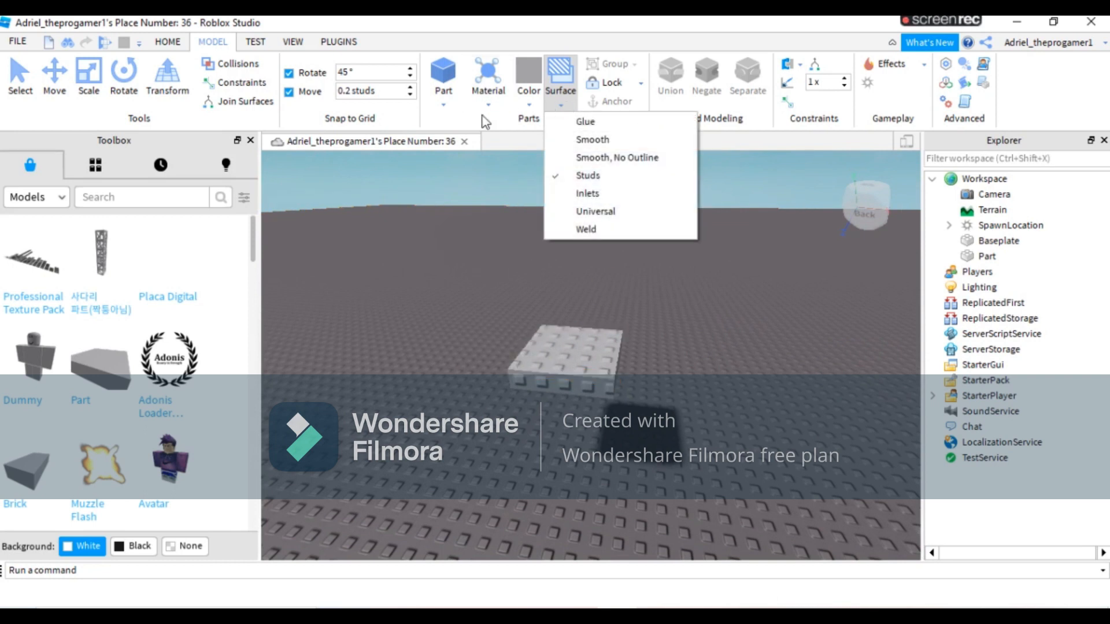
mouse_move(588, 176)
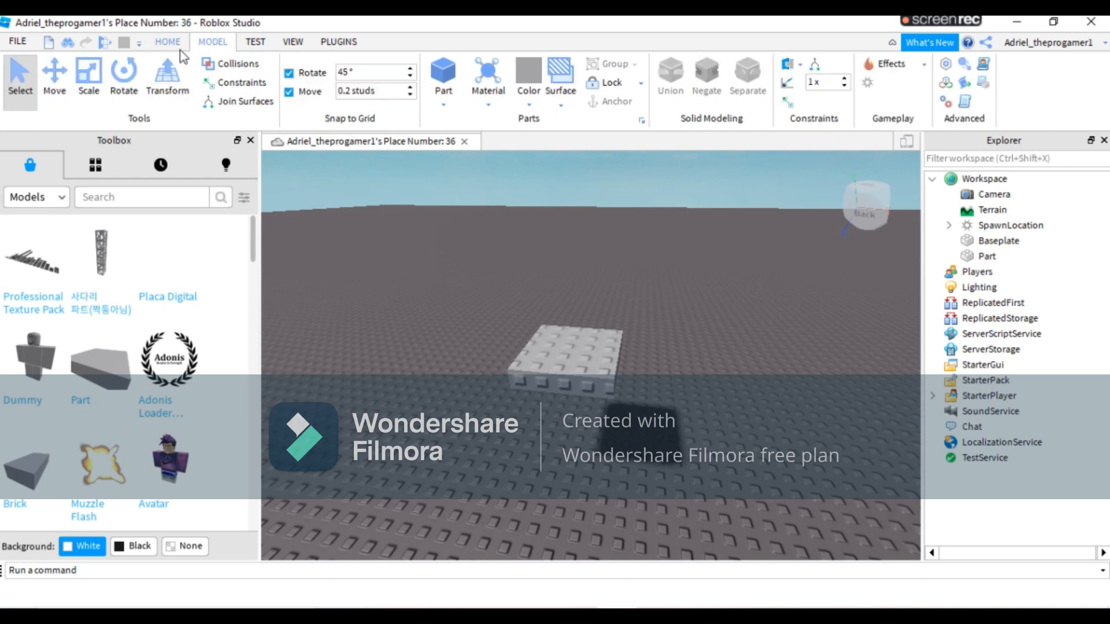
Rename the studded slab Part to PlatformBase in Explorer
left_click(168, 42)
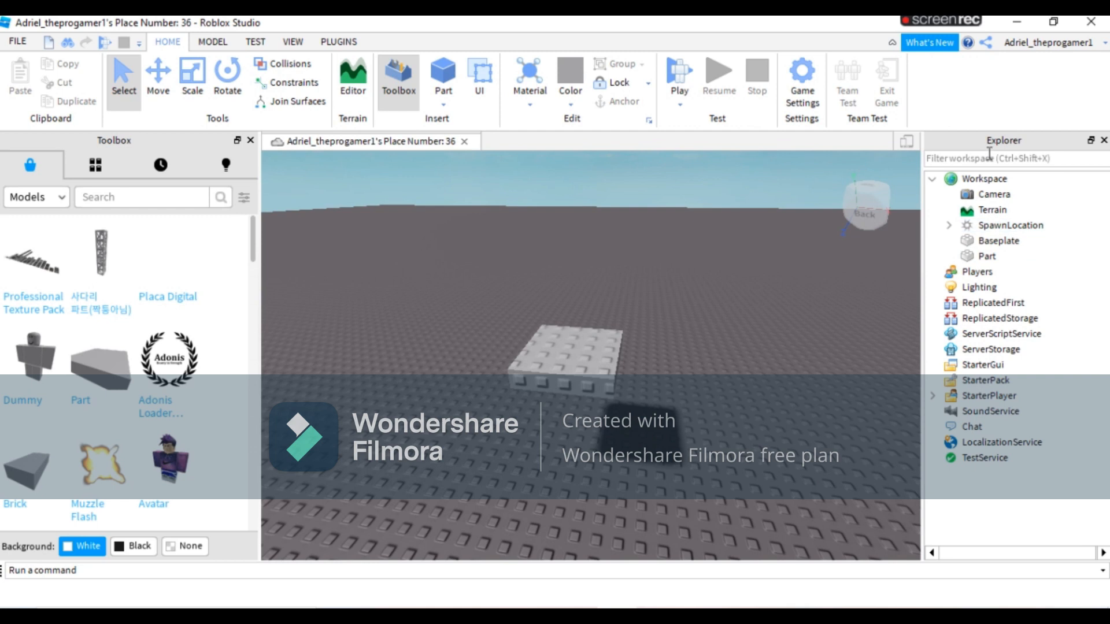
left_click(985, 255)
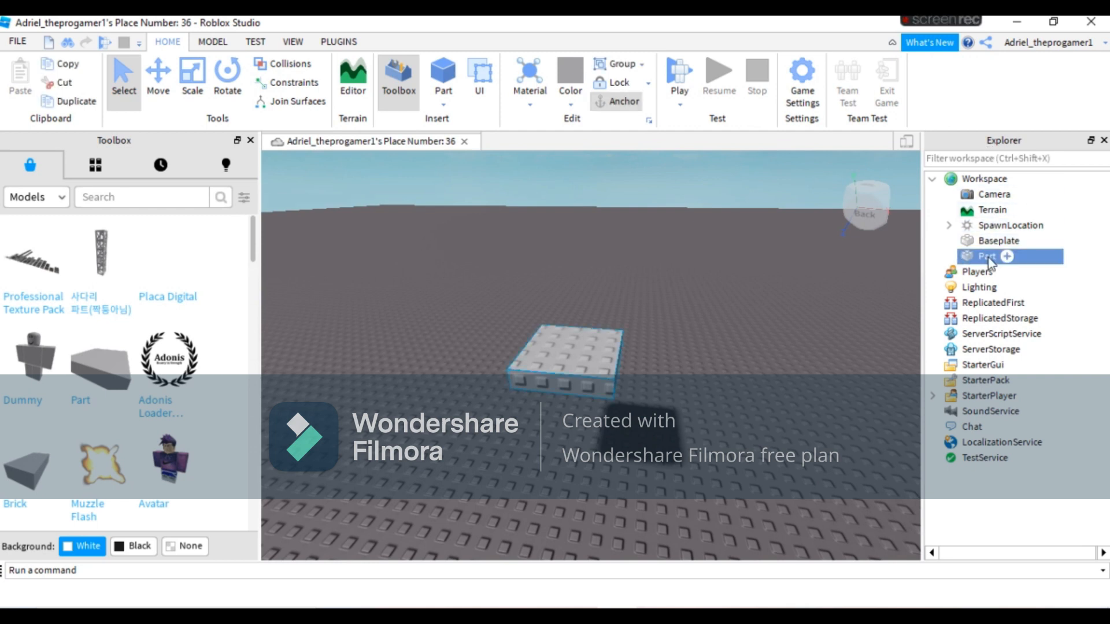
double_click(984, 256)
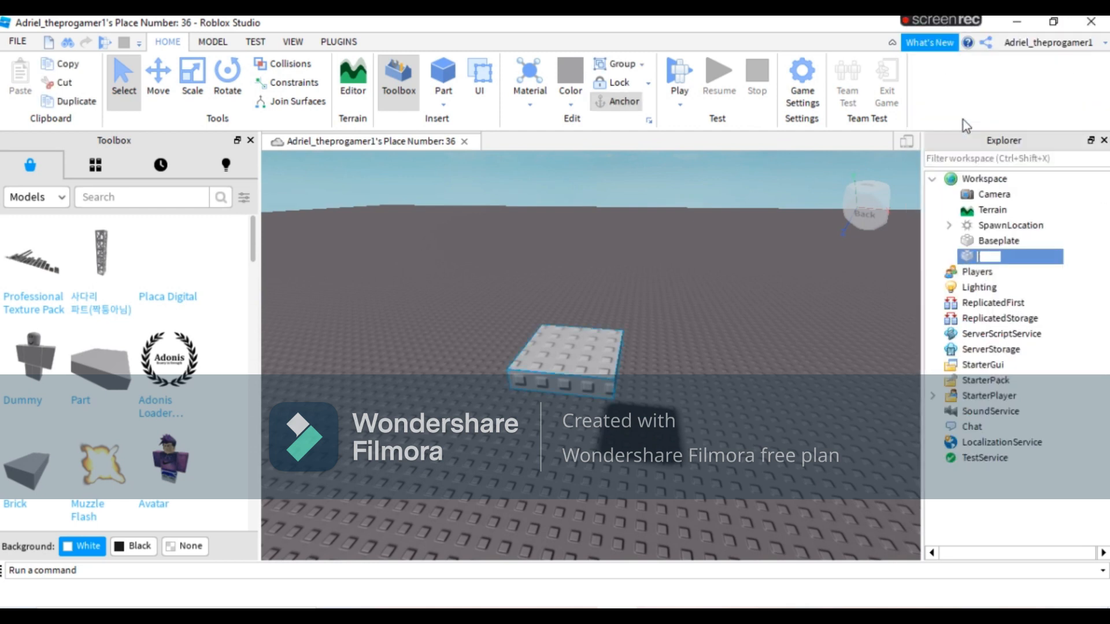
type("PlatformBase")
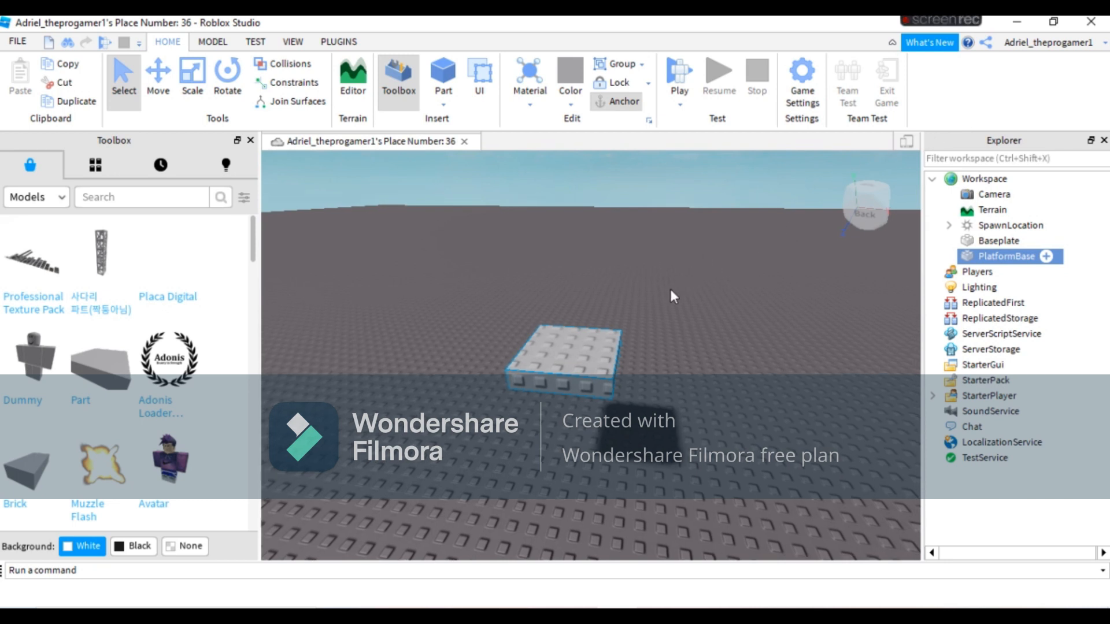
Duplicate PlatformBase and rename the copy TurnPlatform
left_click(77, 101)
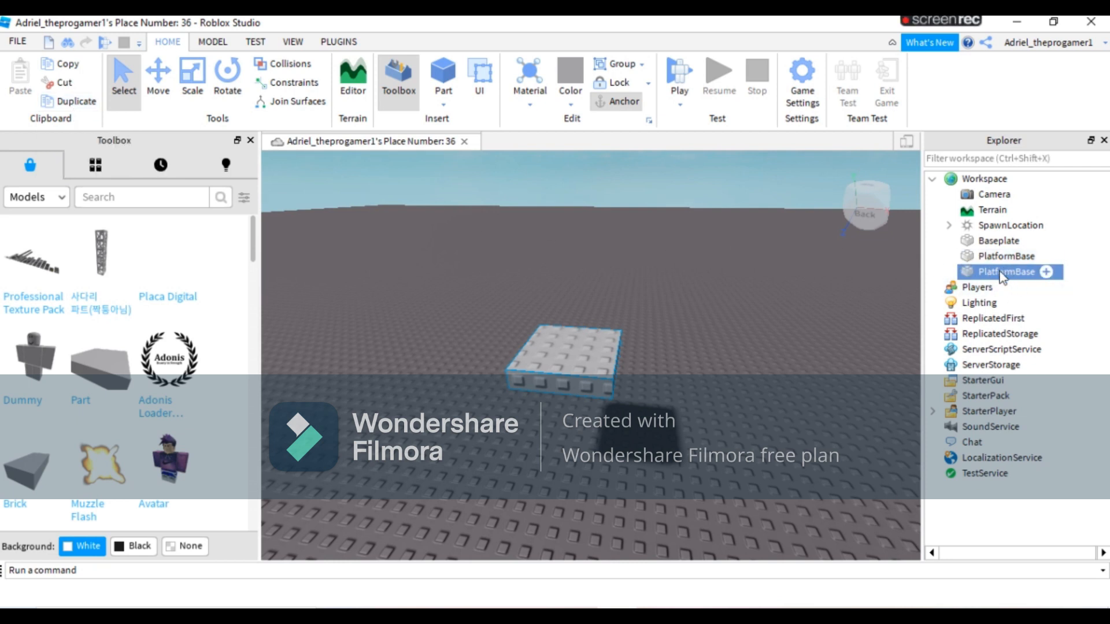
double_click(1004, 272)
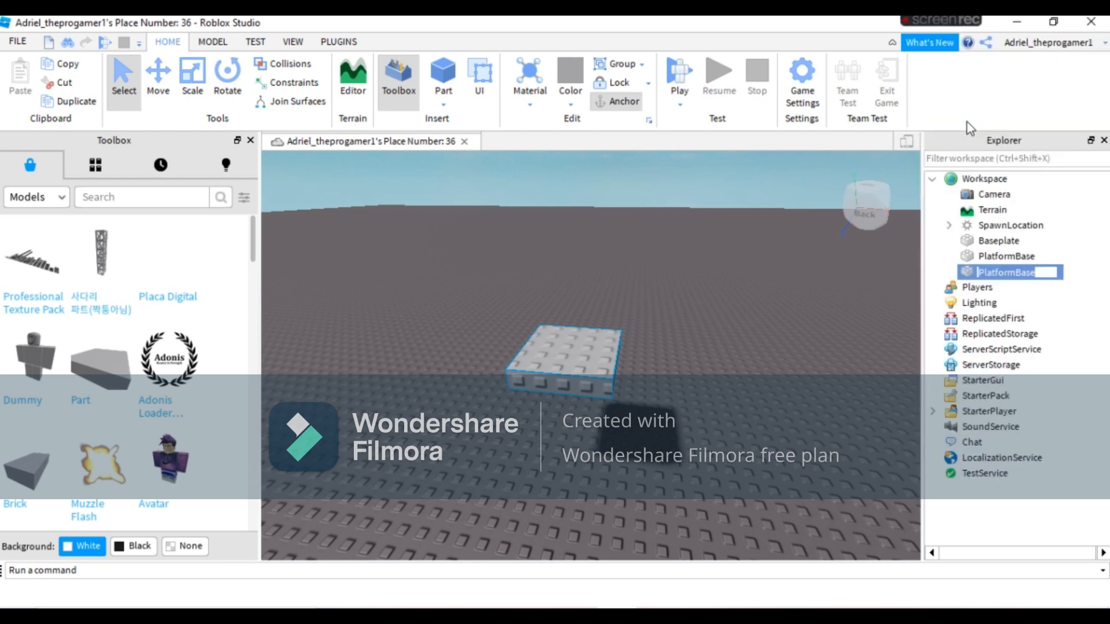
type("TurnP")
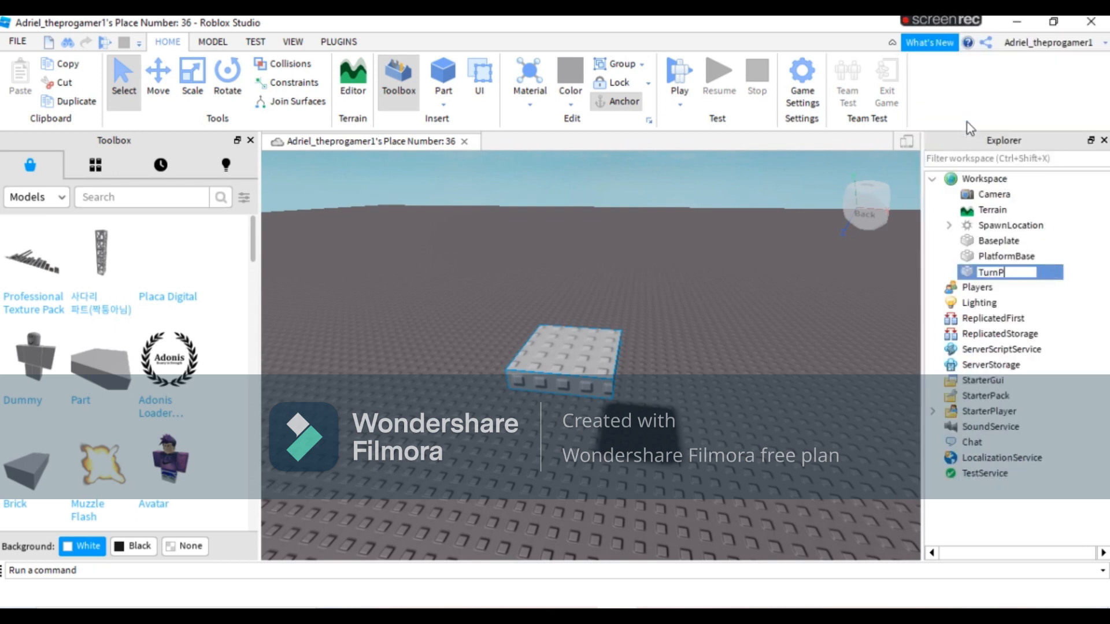
type("latform")
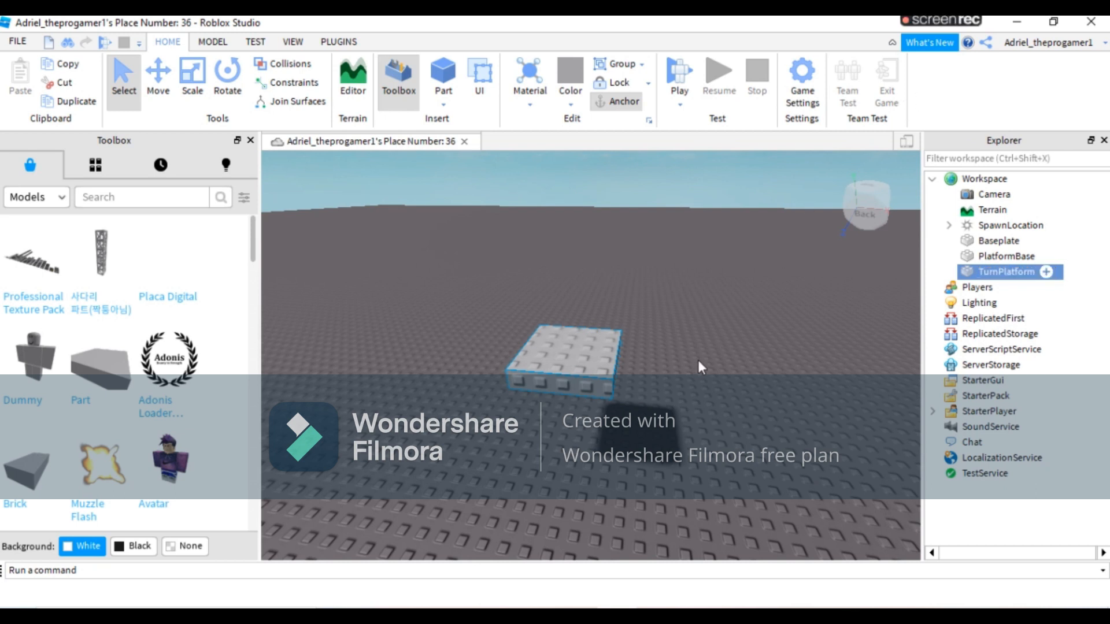
mouse_move(669, 378)
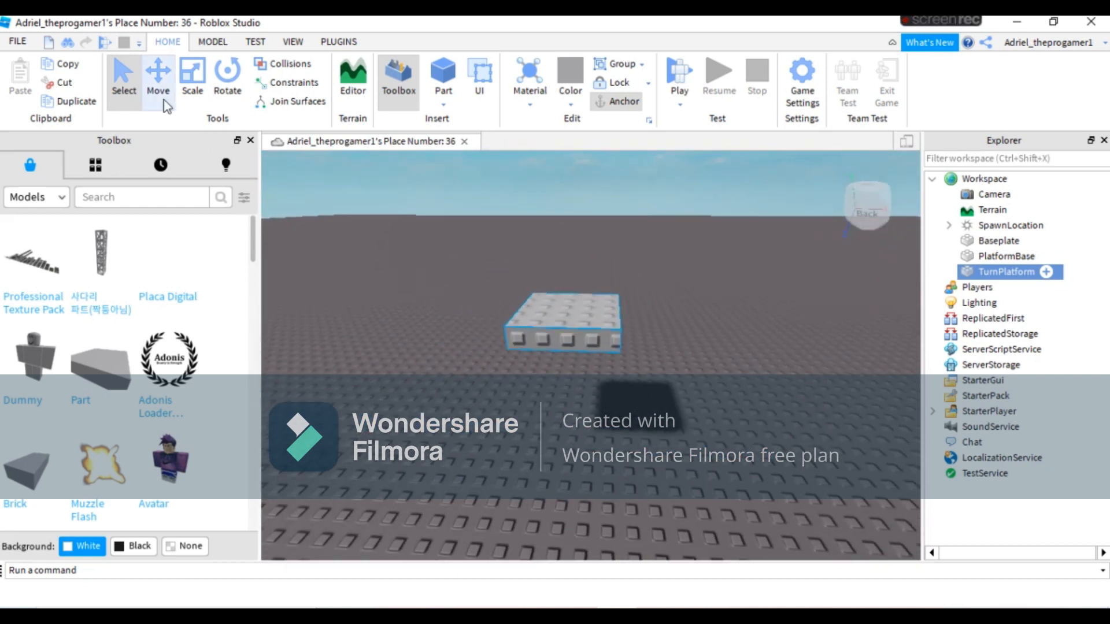
Move TurnPlatform above the base and scale it into a long wide bar
left_click(158, 74)
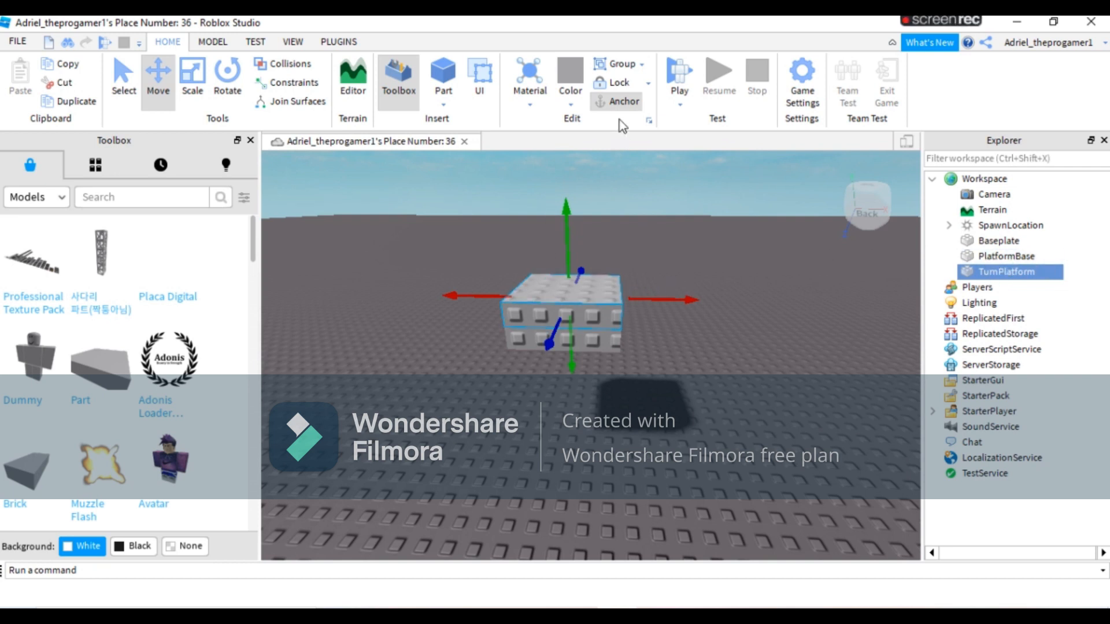
mouse_move(620, 107)
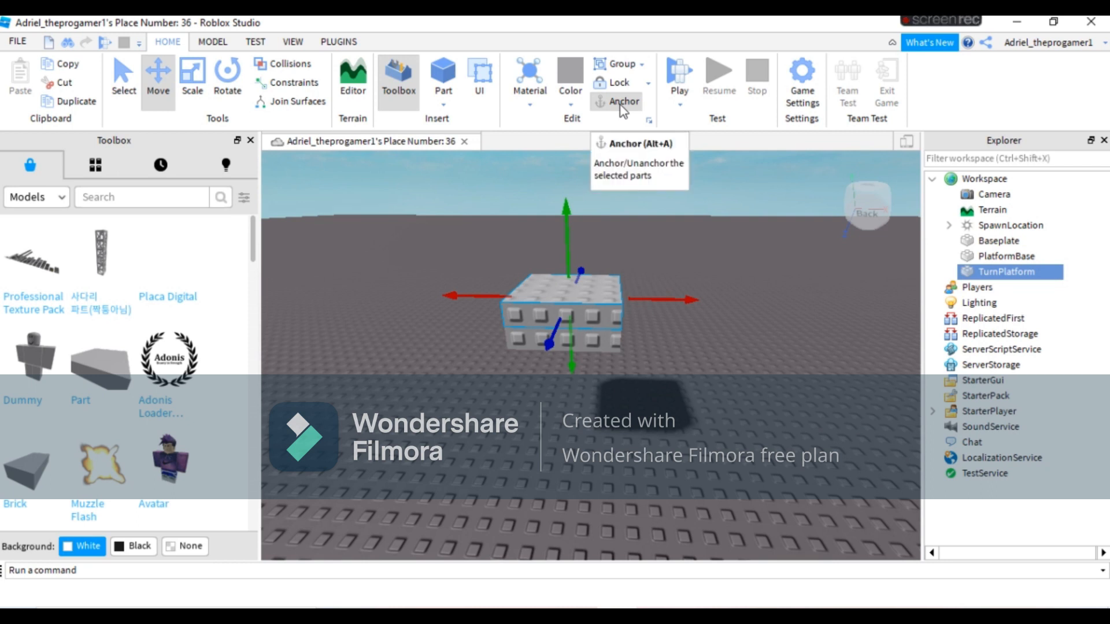
mouse_move(261, 117)
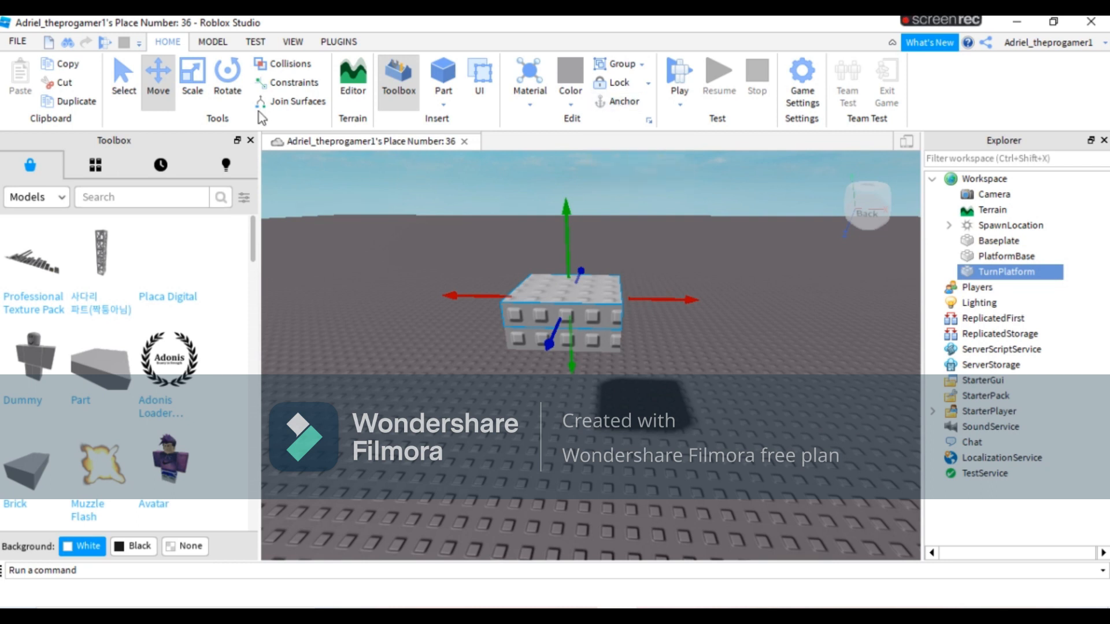
left_click(191, 73)
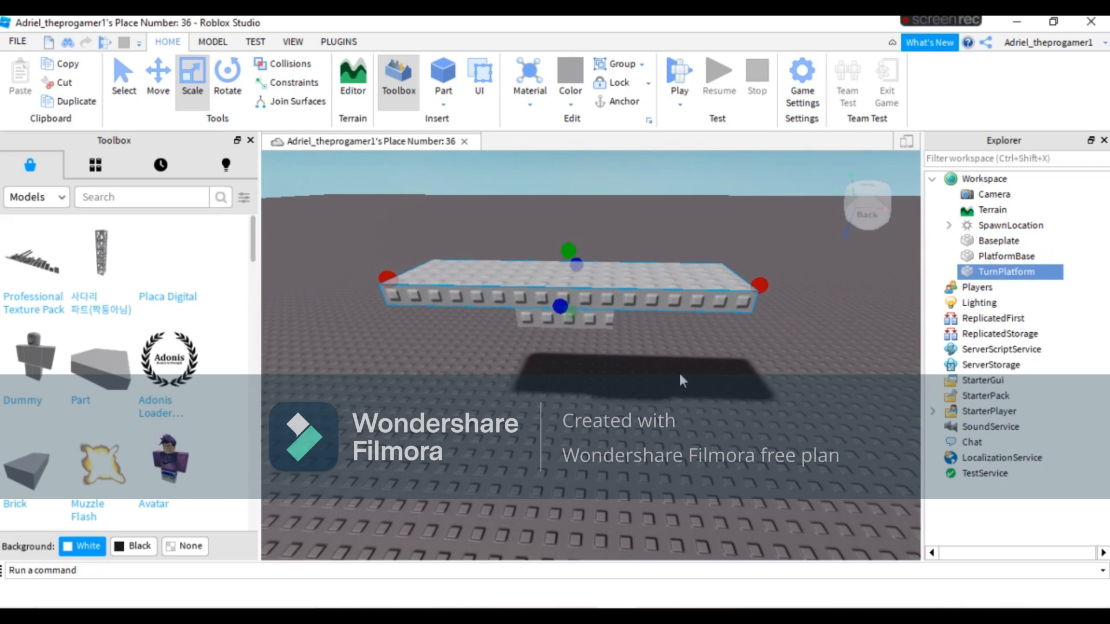
left_click(159, 74)
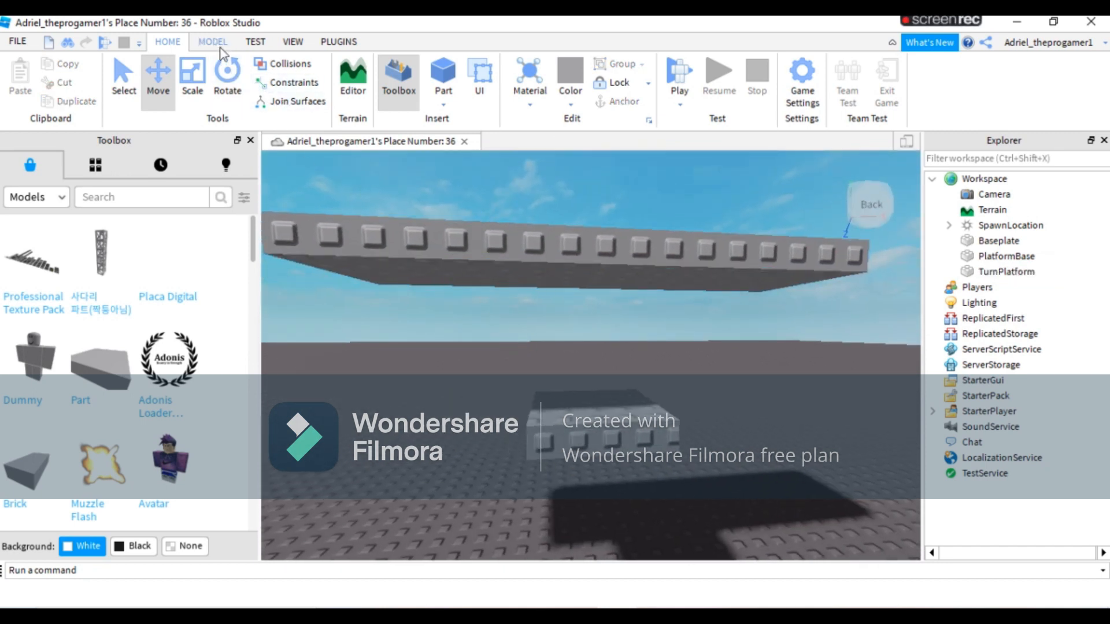
Create a Hinge constraint between PlatformBase and TurnPlatform, then lower the platform onto the base
left_click(212, 41)
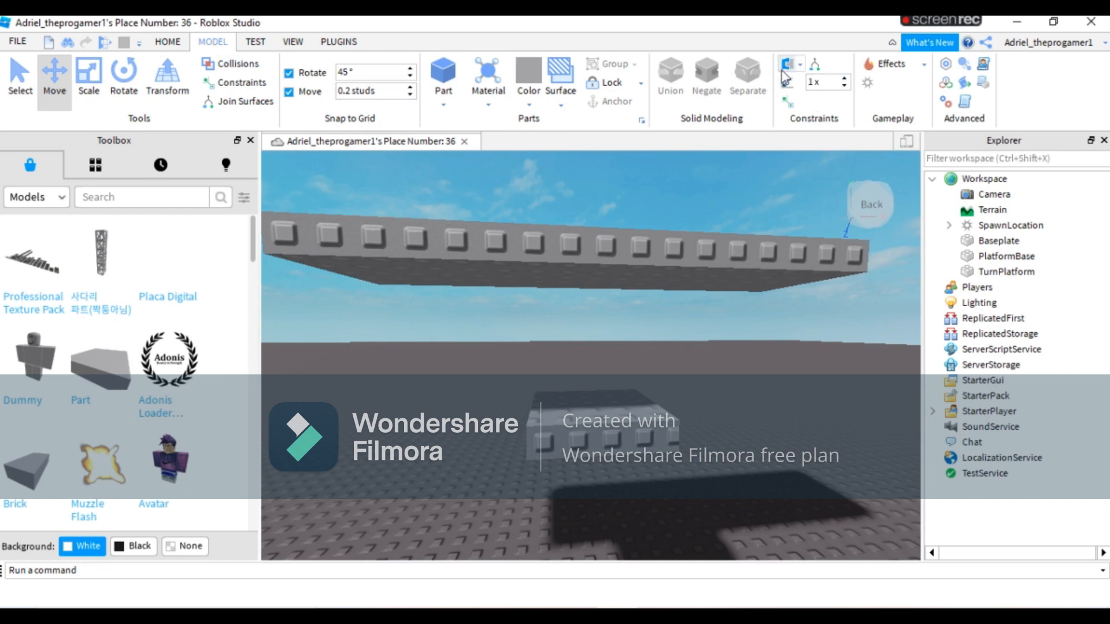
mouse_move(787, 67)
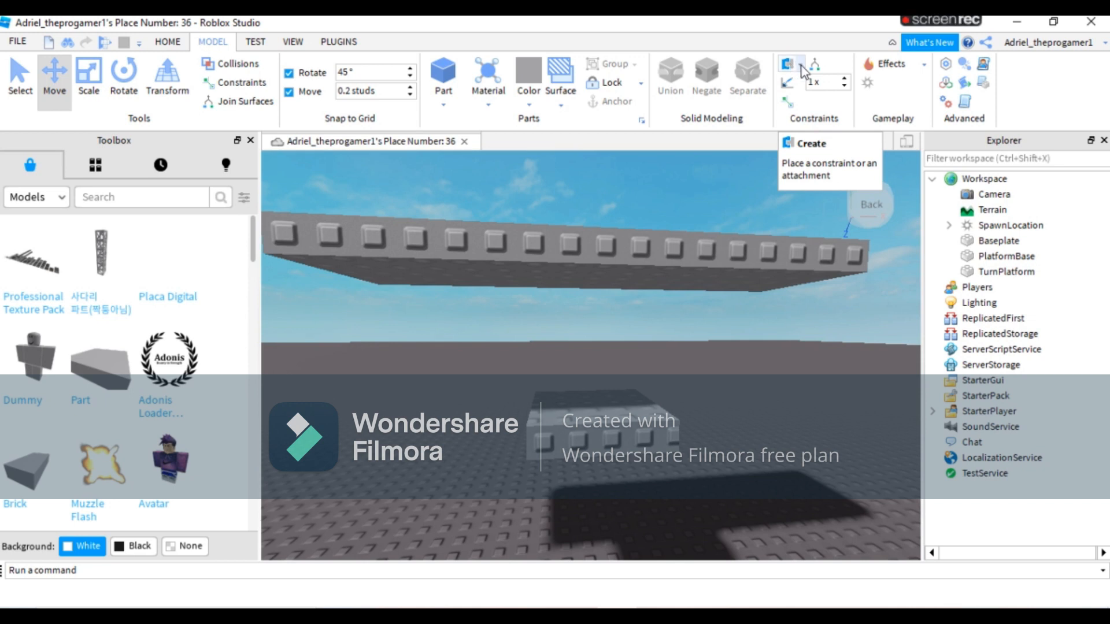
left_click(787, 63)
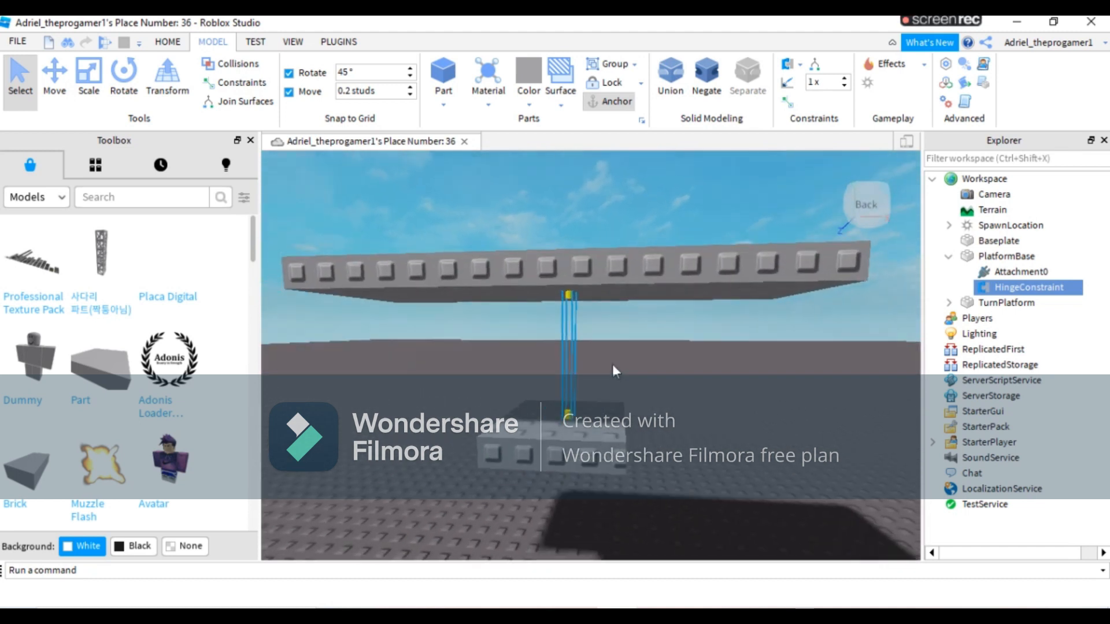
left_click(1006, 302)
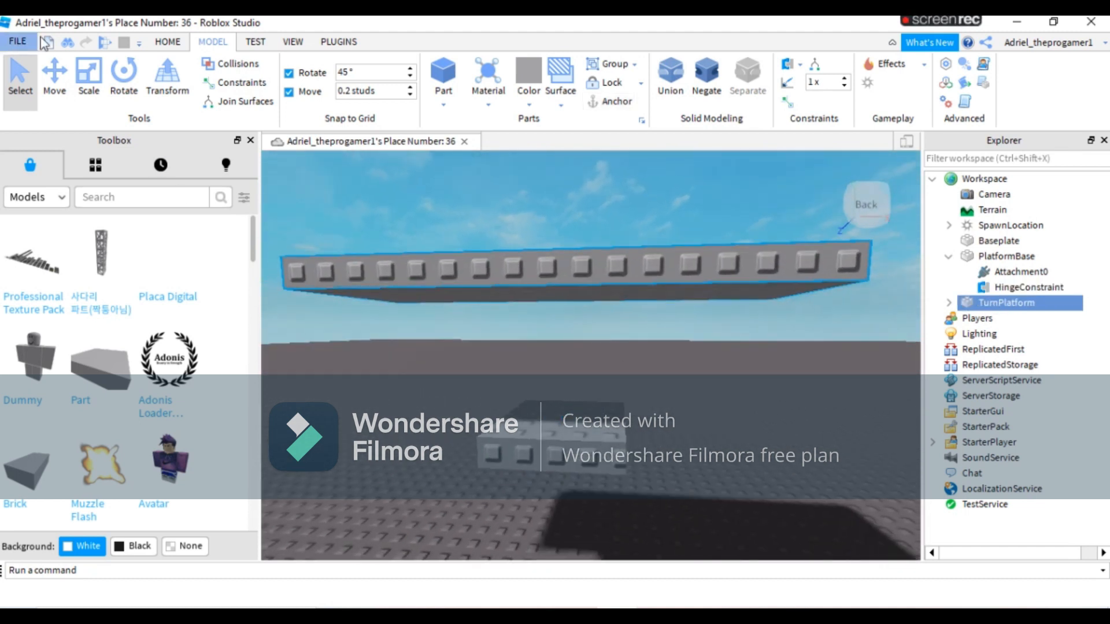
left_click(54, 76)
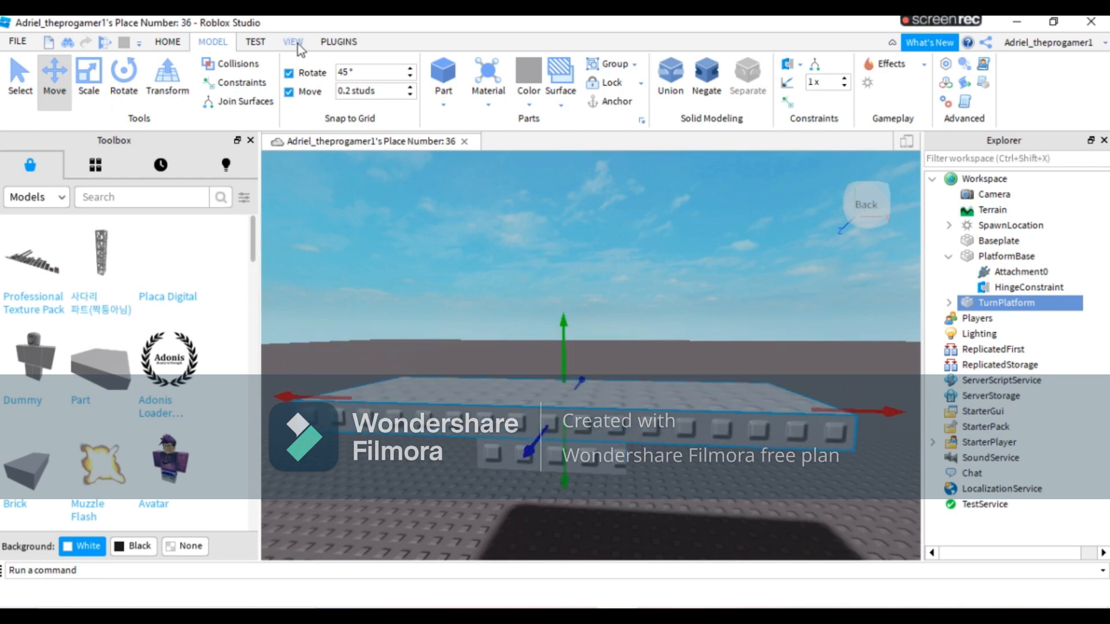
Show the Properties panel and select the HingeConstraint under PlatformBase
left_click(293, 42)
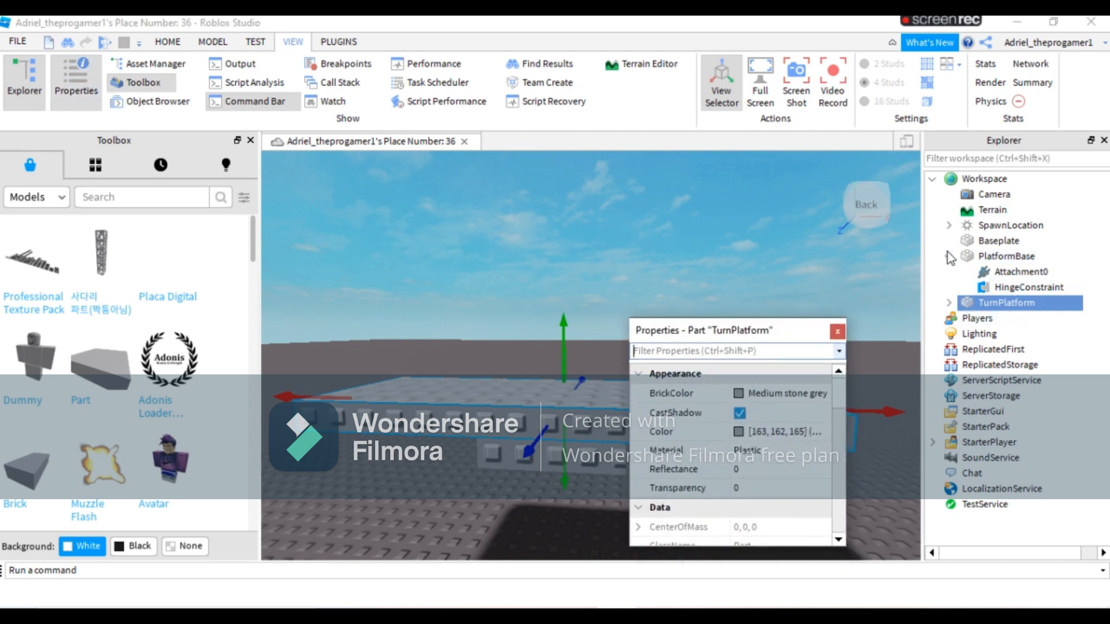
left_click(948, 257)
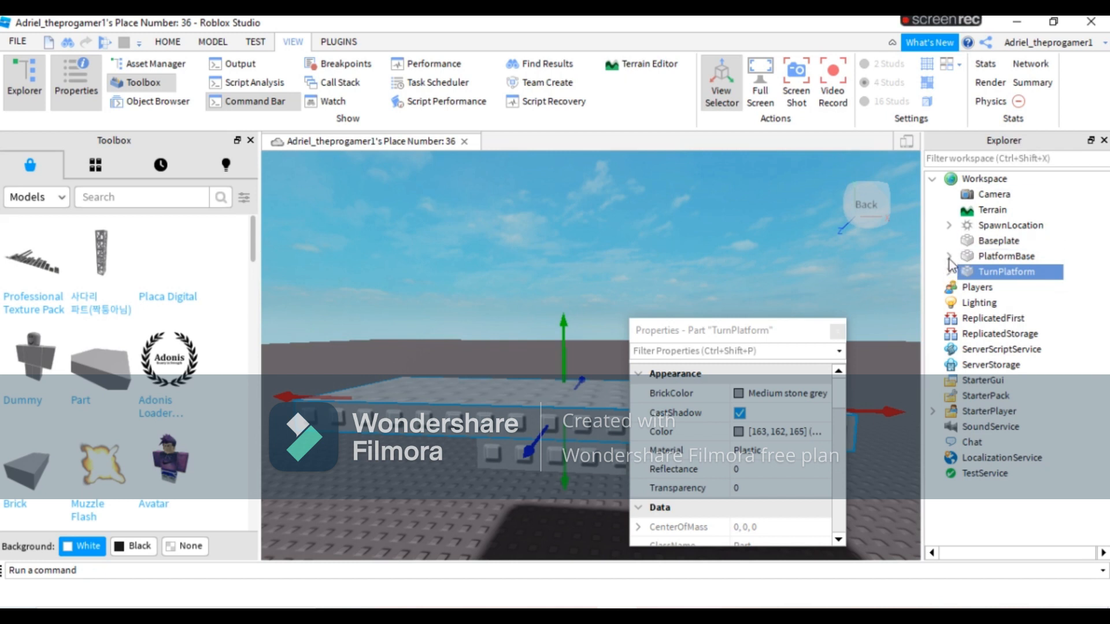
mouse_move(952, 265)
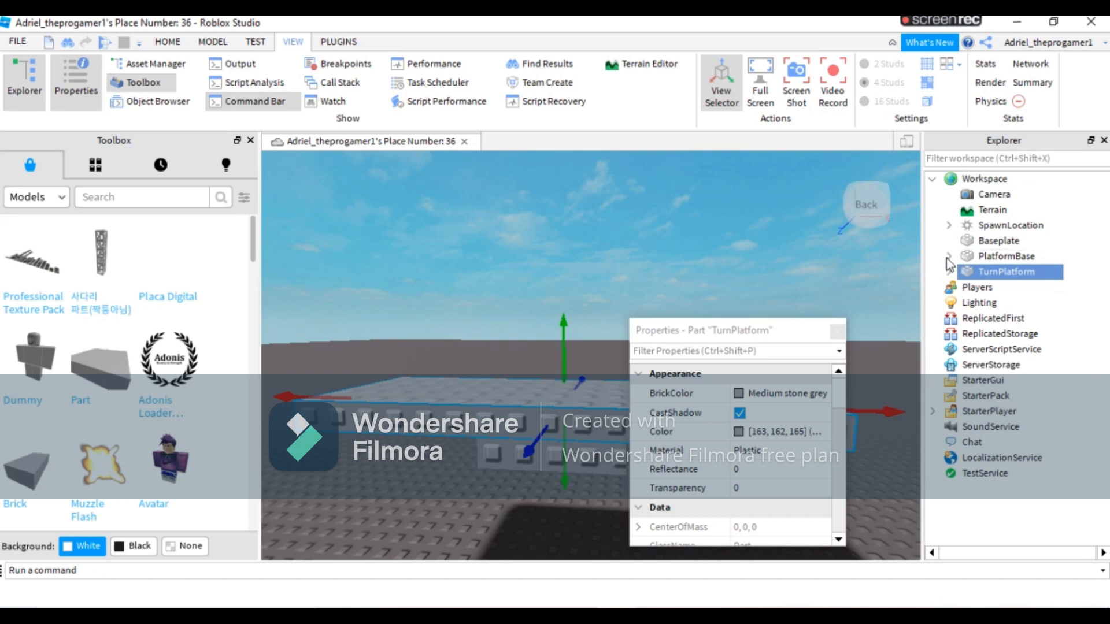
left_click(947, 256)
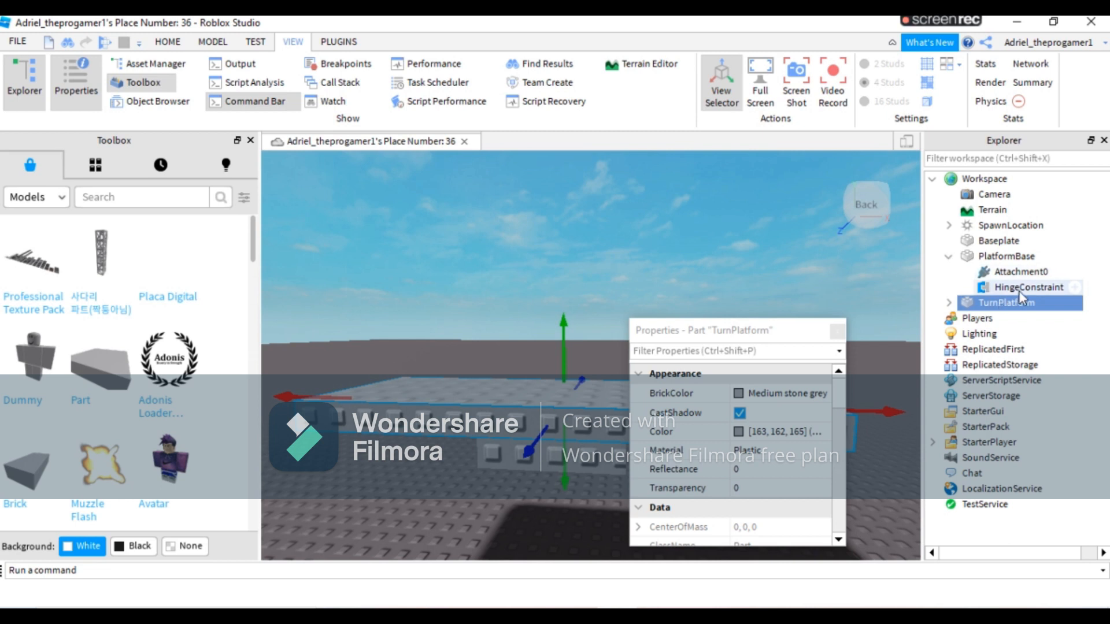
left_click(1027, 286)
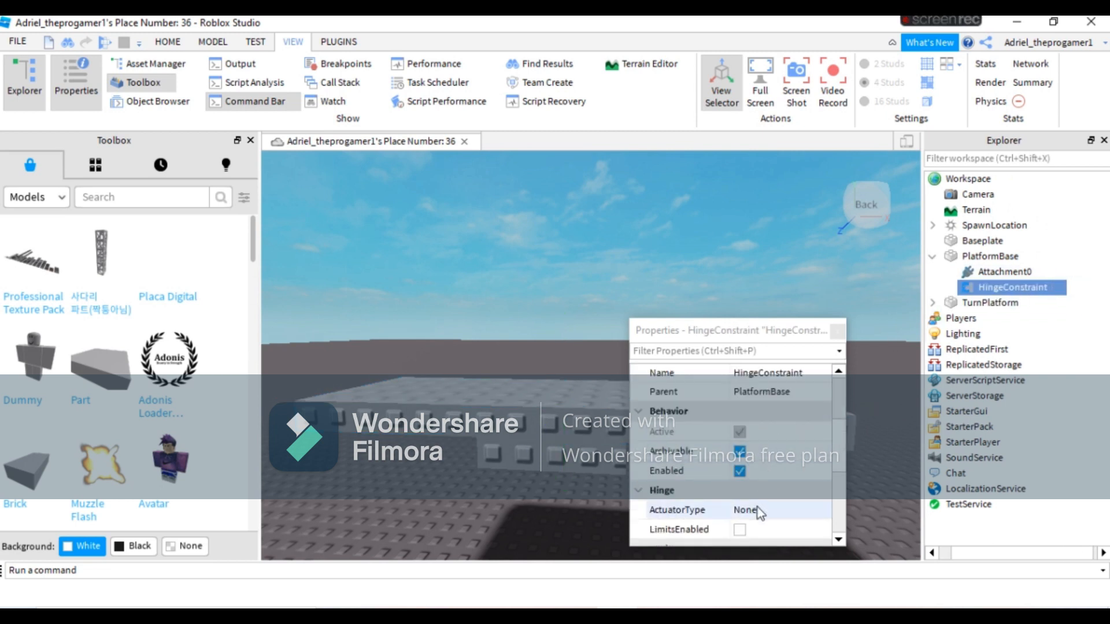
scroll("down", 3)
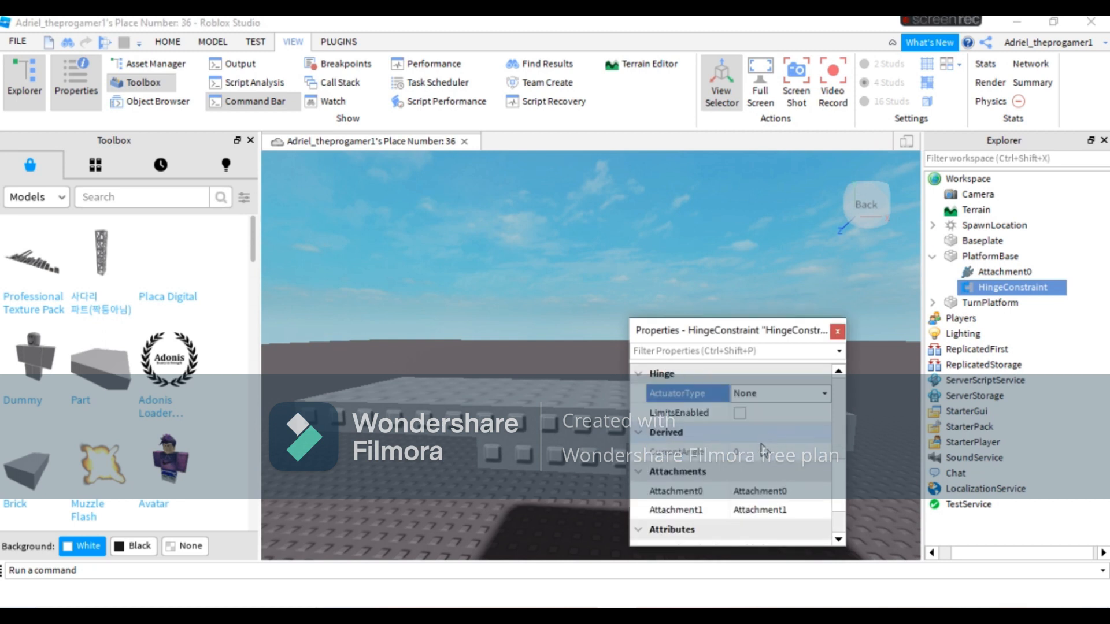
left_click(778, 393)
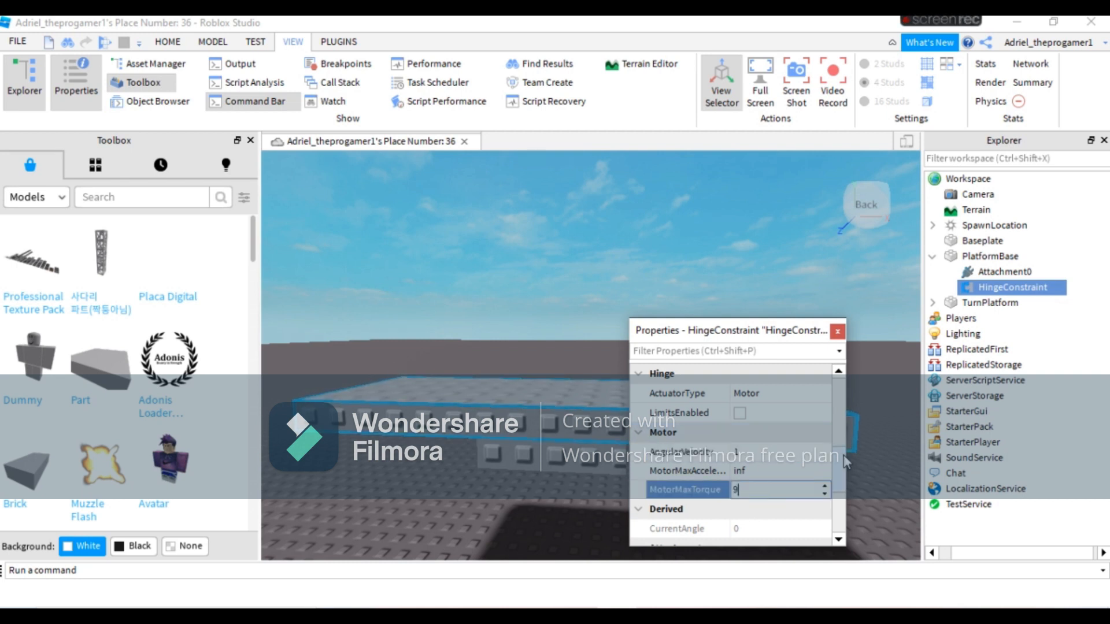
type("9999999999999999")
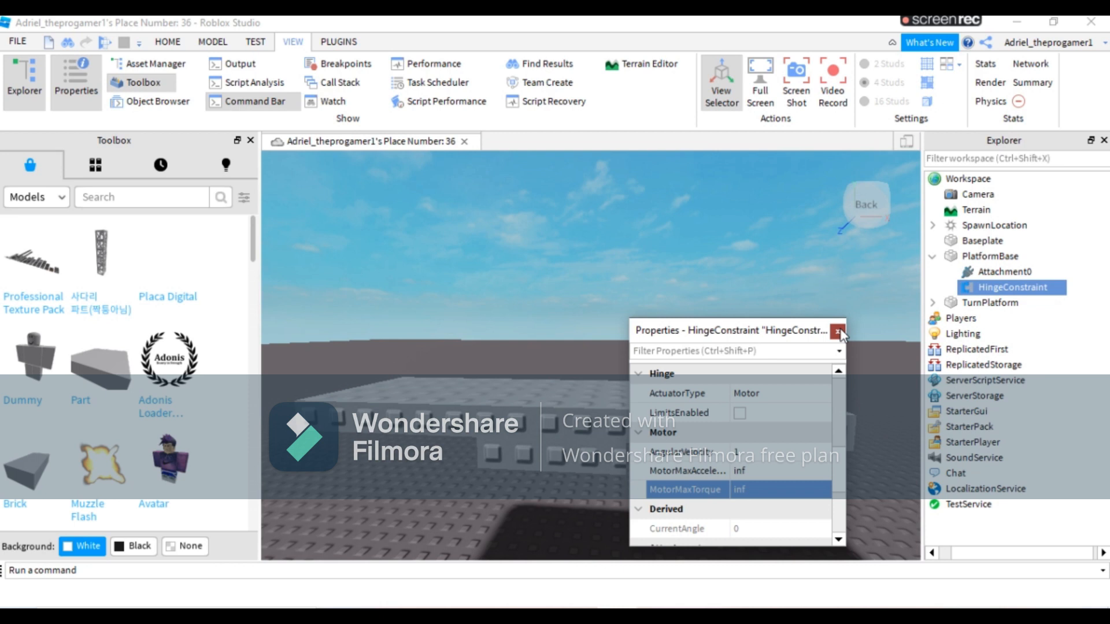
left_click(838, 331)
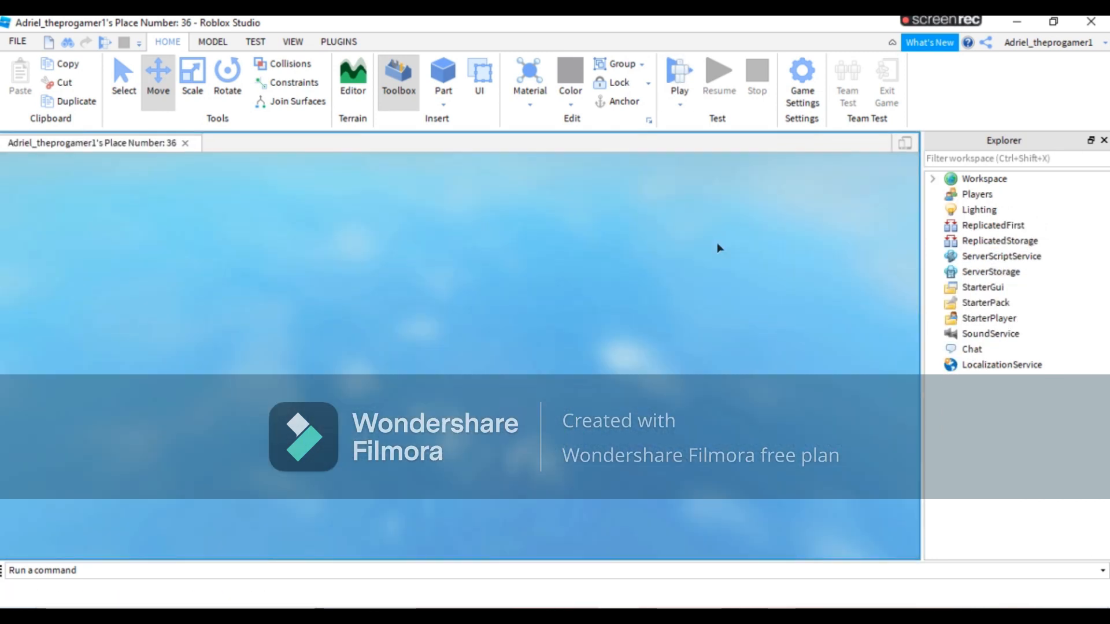
Start a playtest so the avatar spawns beside the spinning platform
left_click(678, 74)
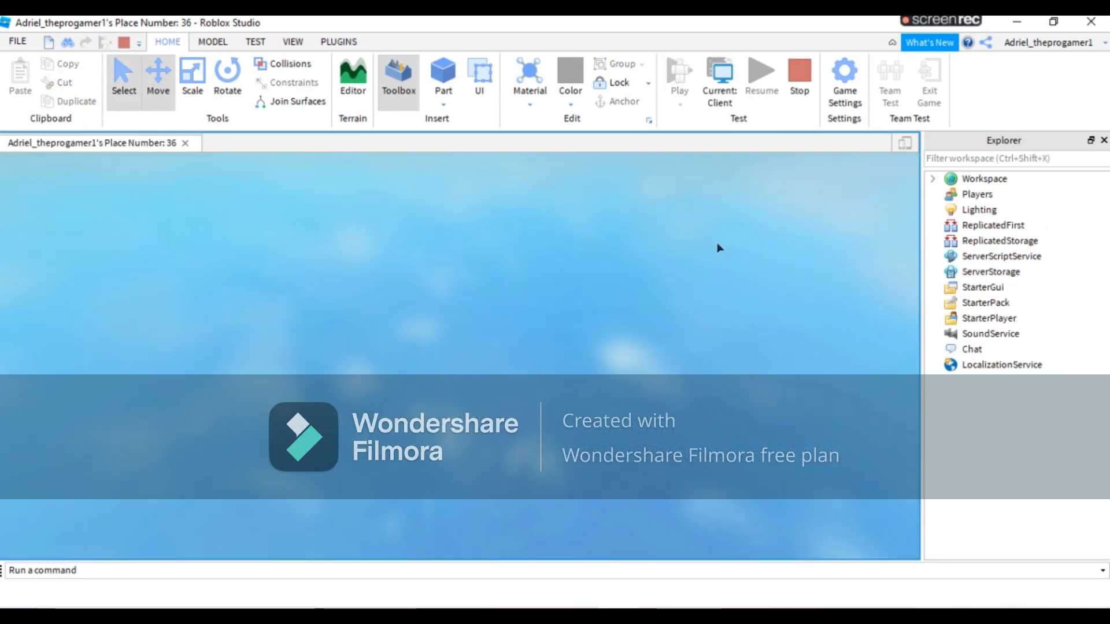
mouse_move(636, 280)
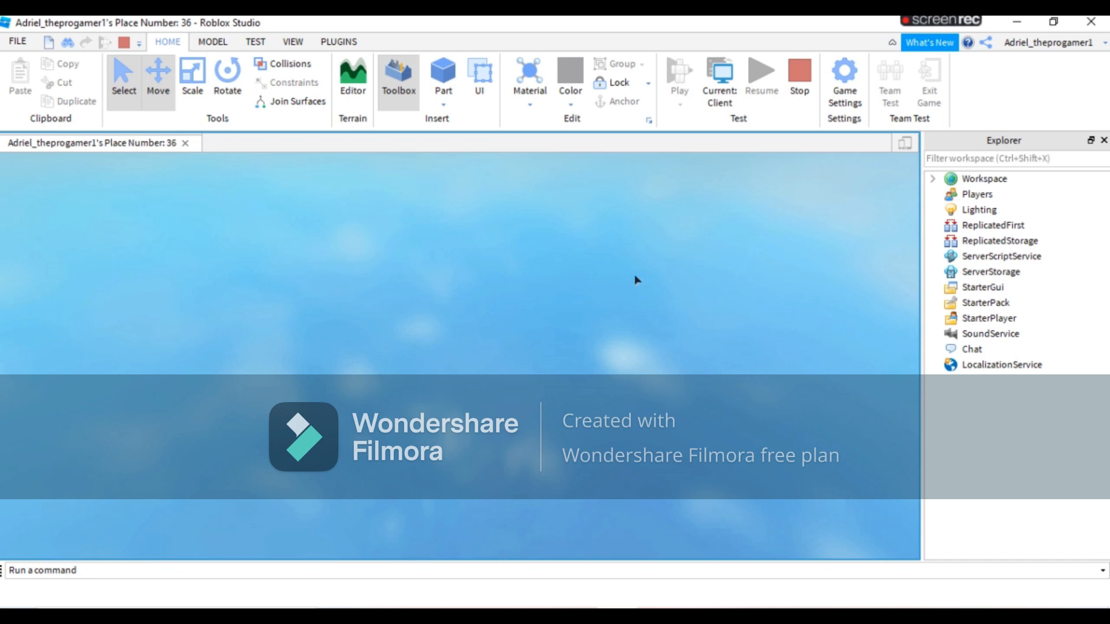
left_click(677, 71)
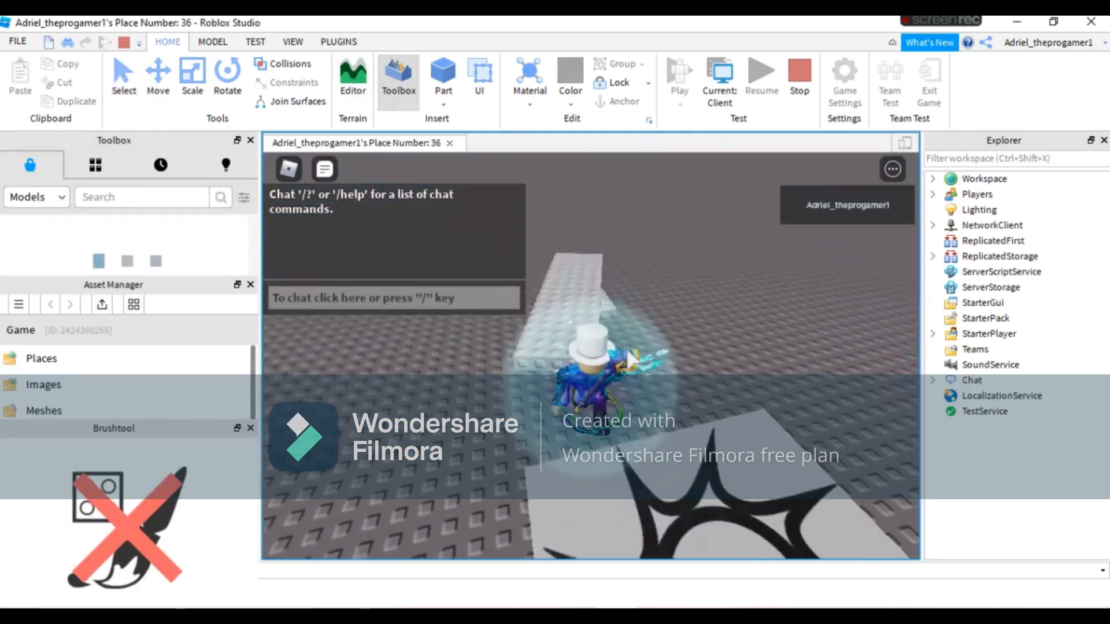